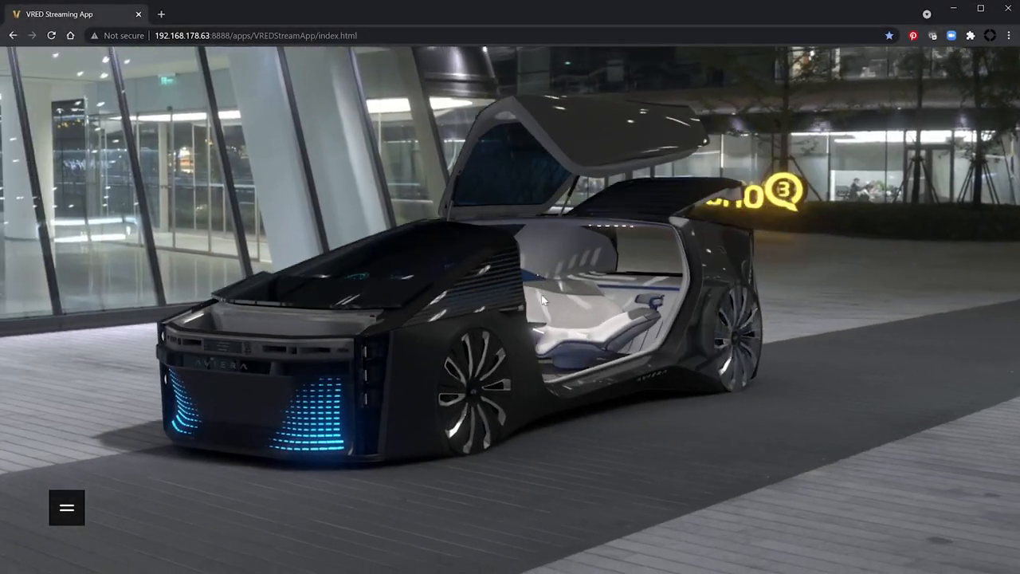
Step: Browse the Streaming App menu's collaboration session details, then return to the full streamed scene
left_click(66, 507)
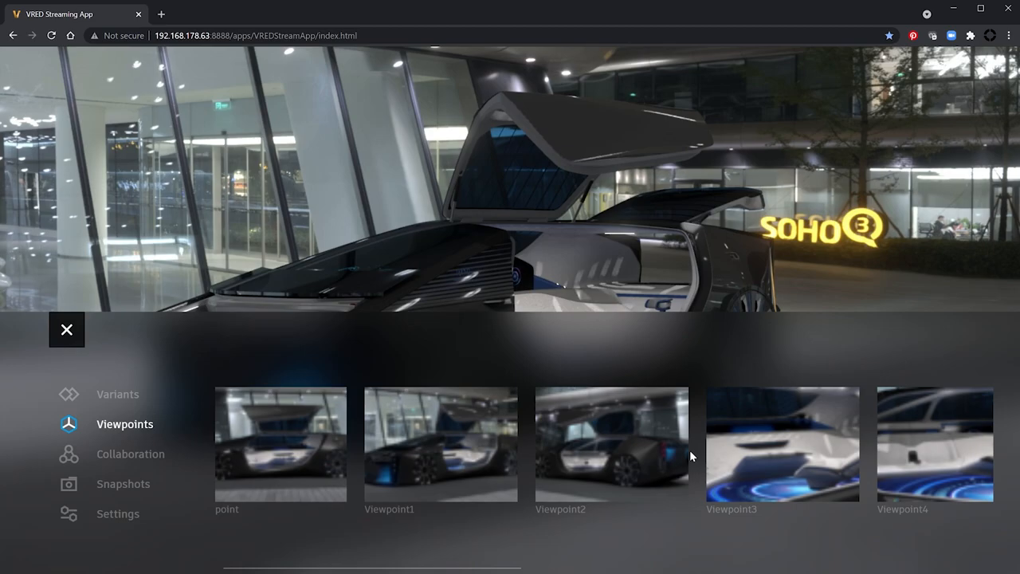
left_click(131, 455)
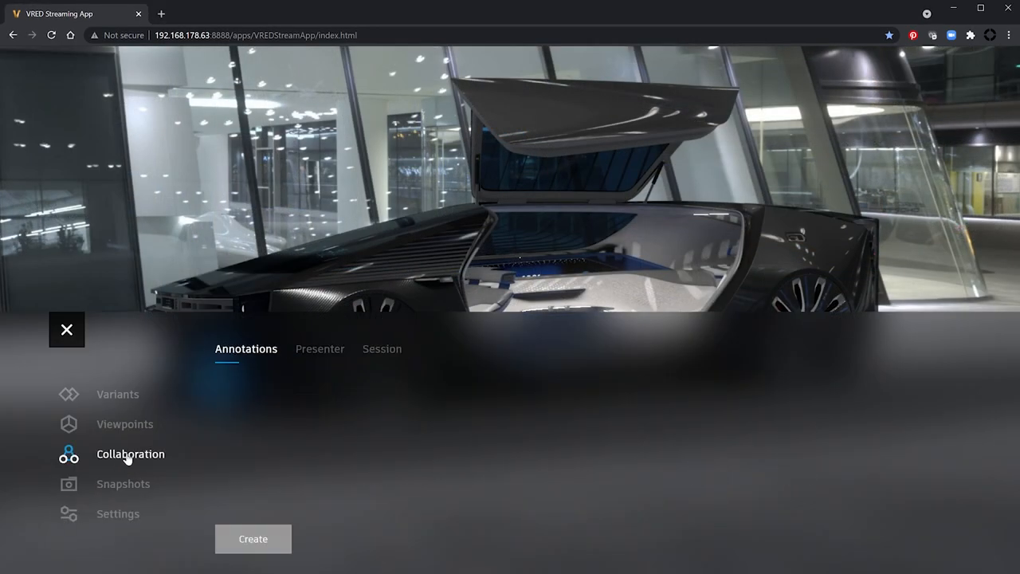
left_click(383, 350)
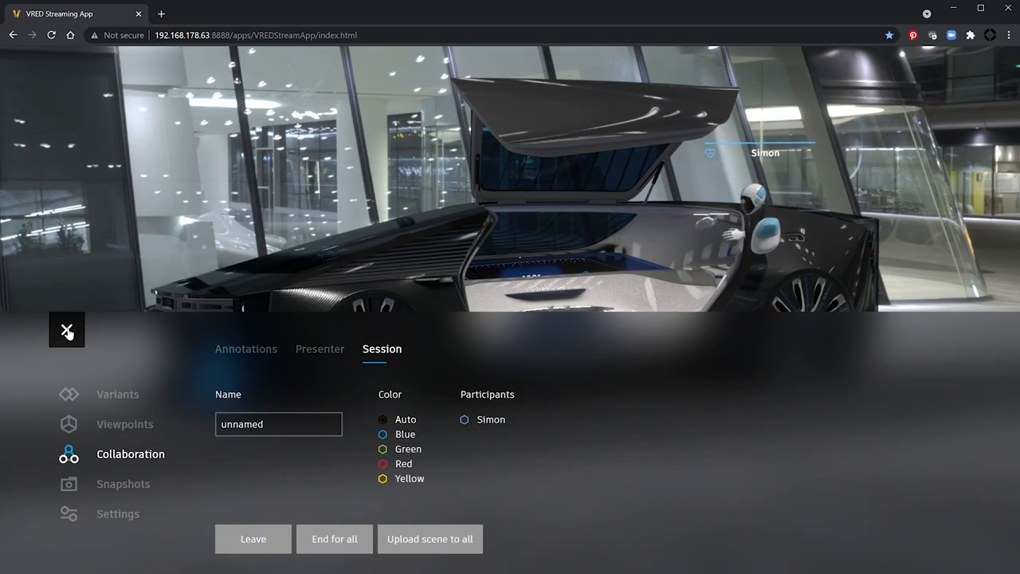
left_click(67, 335)
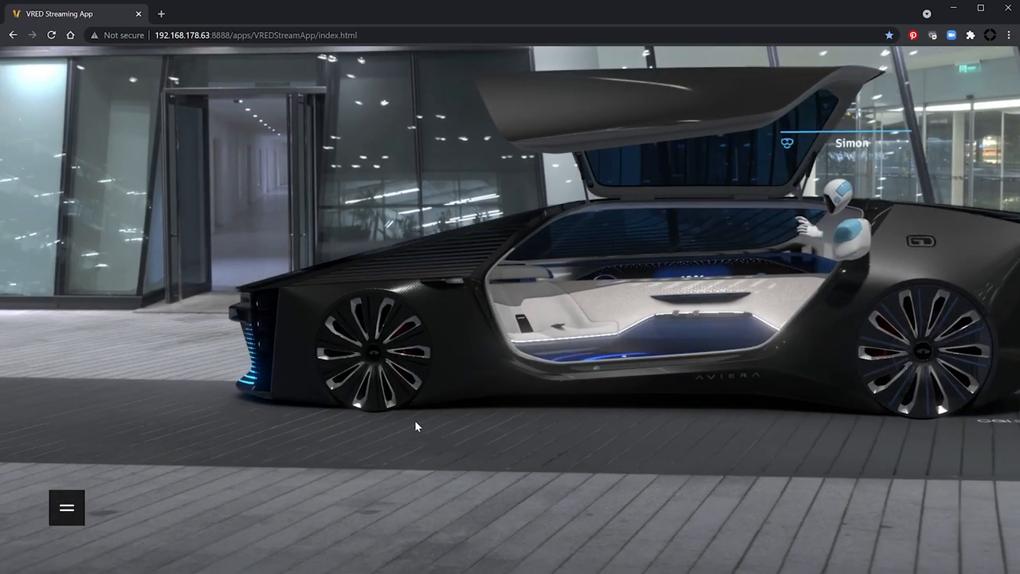
left_click_drag(414, 427, 279, 495)
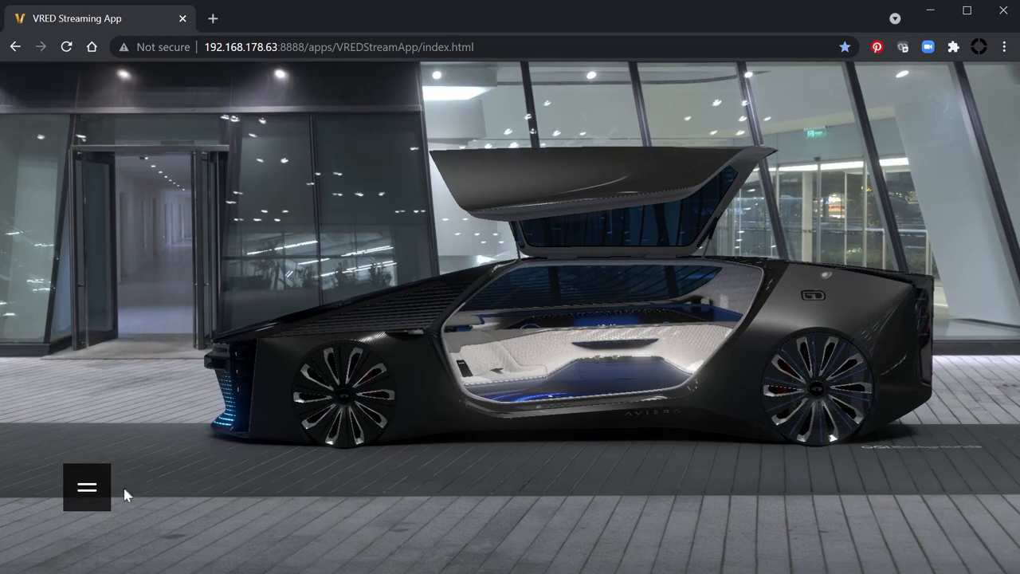
Step: Set Frames per second to Show in the streaming settings and return to the scene
left_click(87, 488)
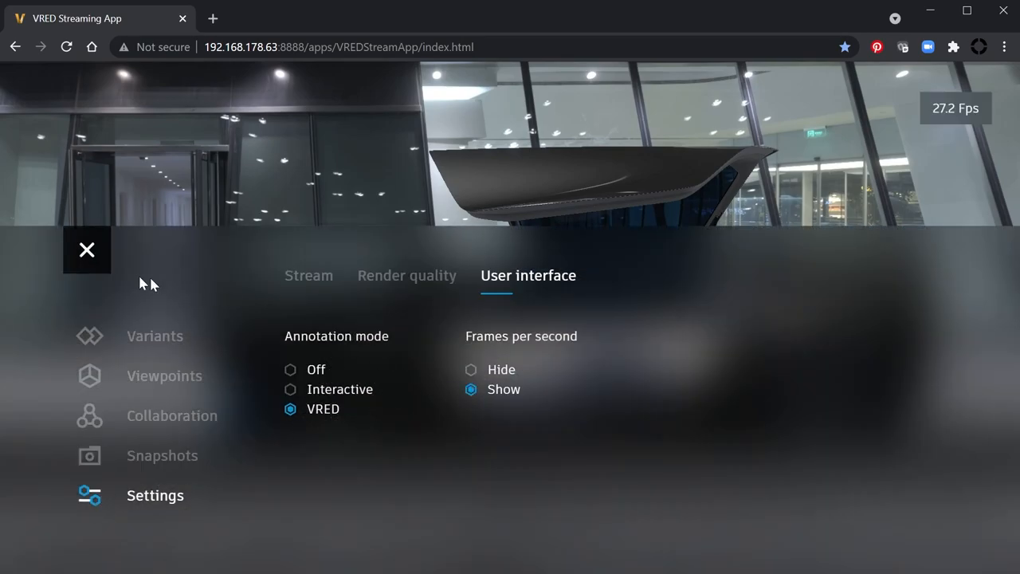
left_click(86, 249)
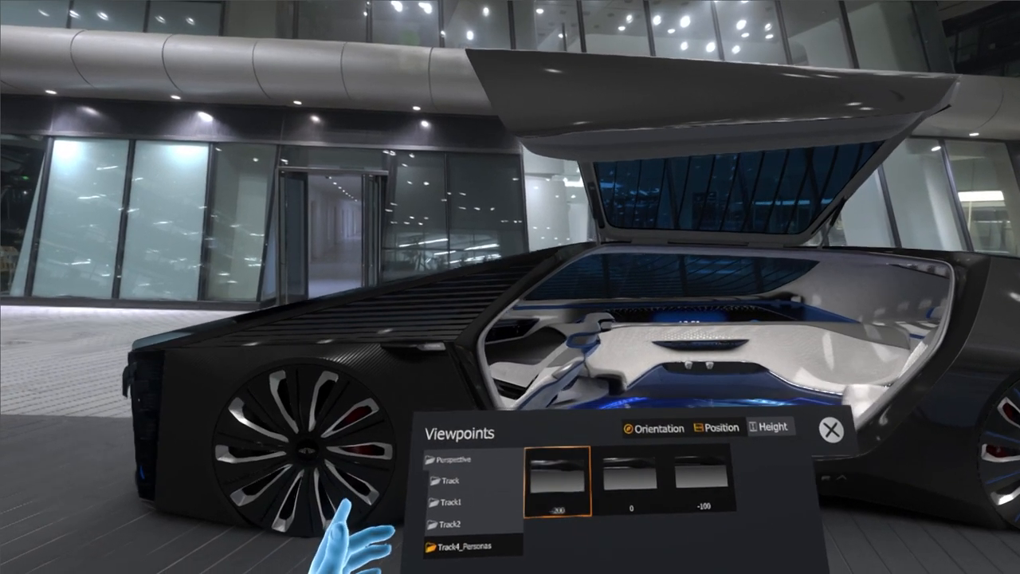
Step: Review the Perspective camera's Advanced VR ground-plane option and its general Camera Settings
left_click(635, 488)
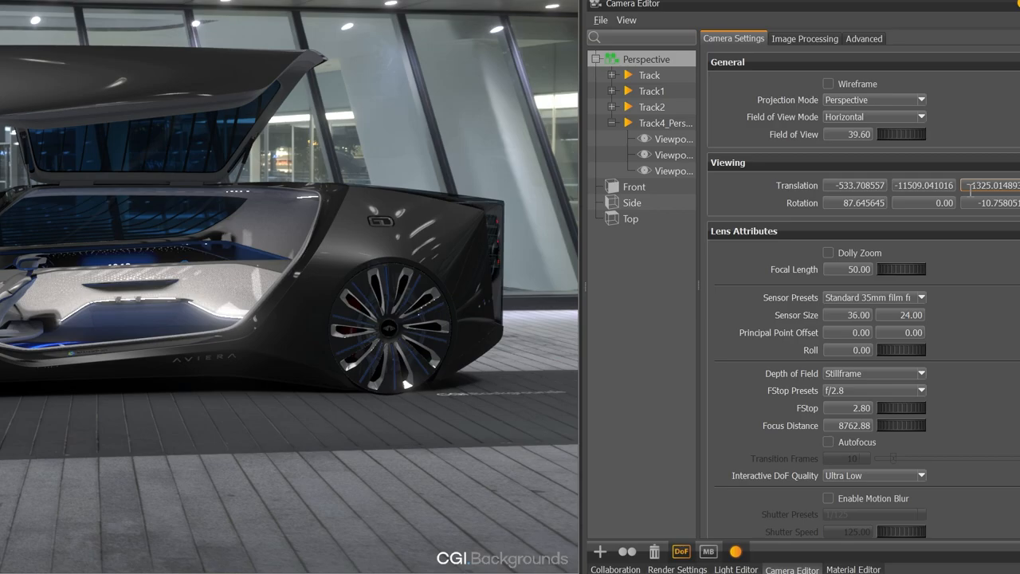
right_click(644, 57)
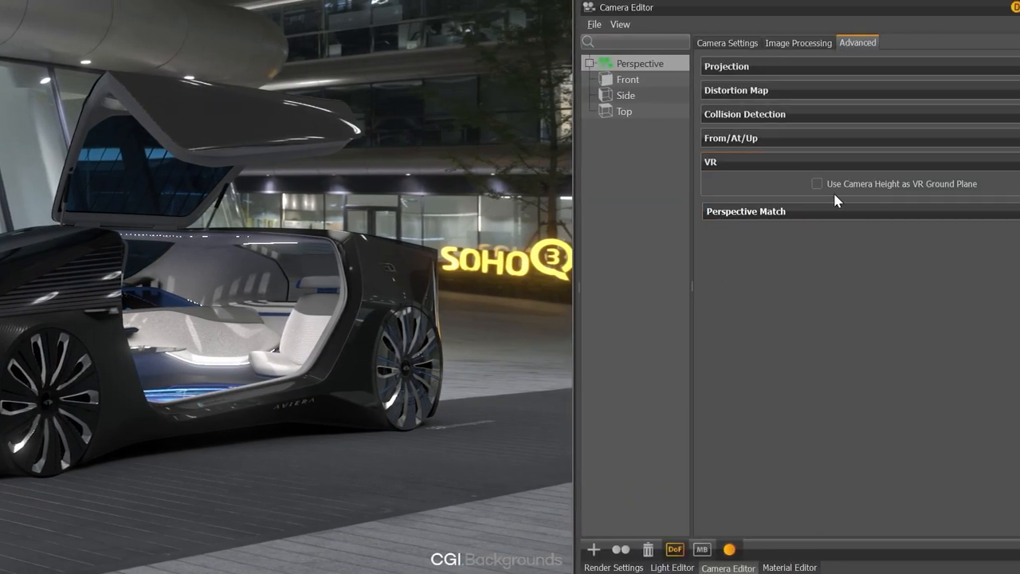
left_click(727, 41)
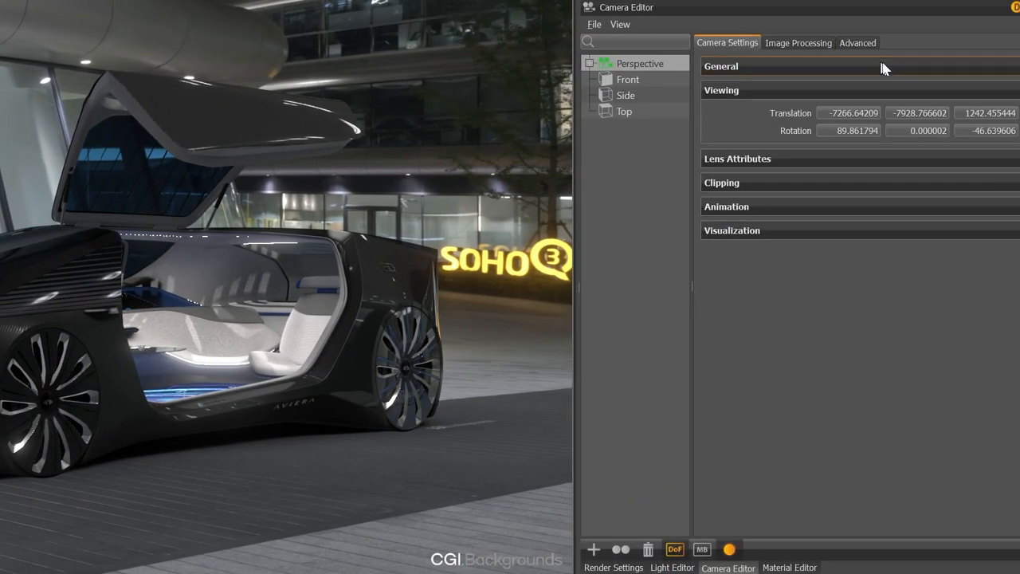
left_click(994, 112)
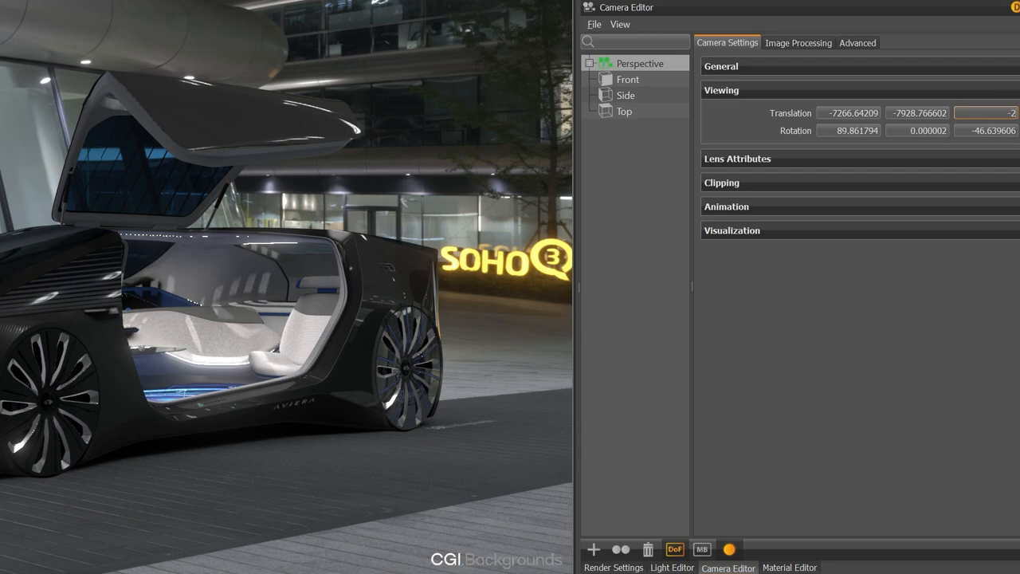
right_click(634, 63)
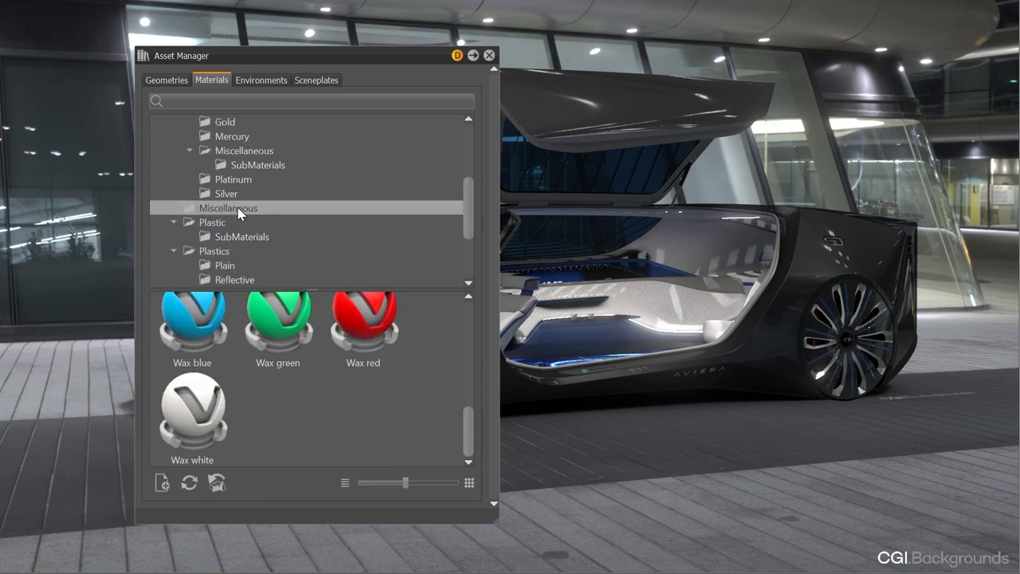
Step: Browse the Stone folder's pebble materials and the help page's new Ground materials section
left_click(212, 221)
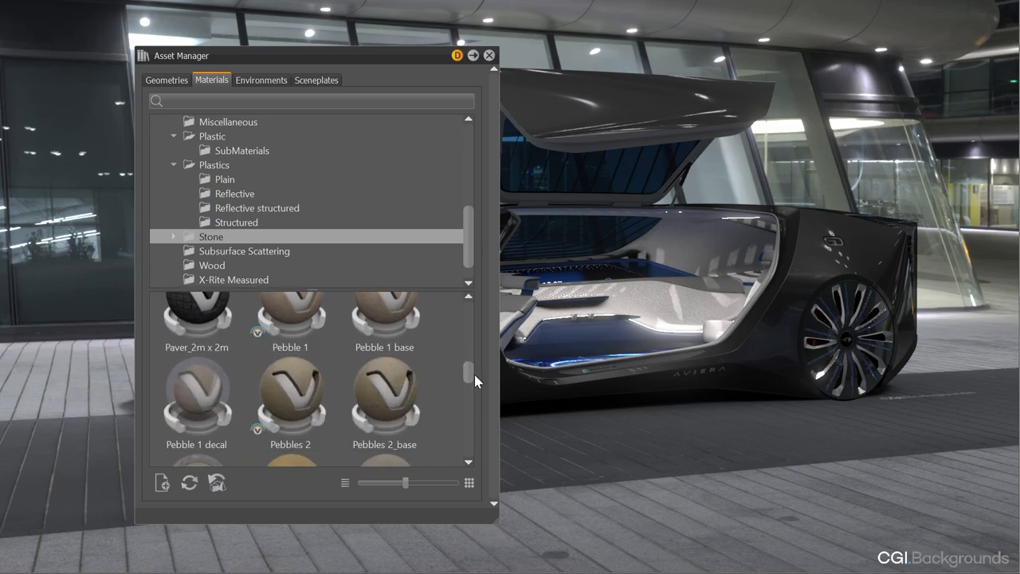
scroll("down", 3)
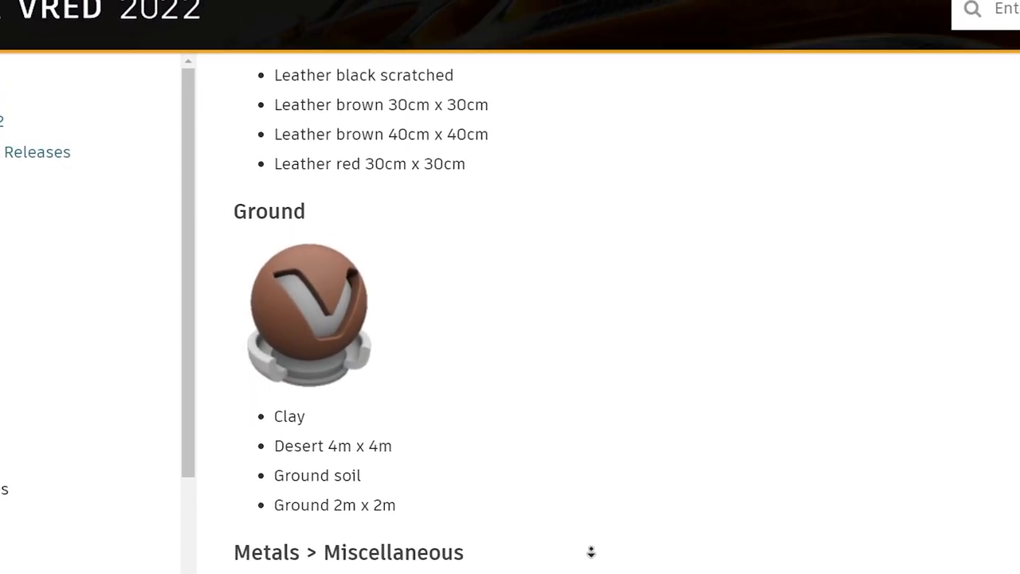
scroll("down", 3)
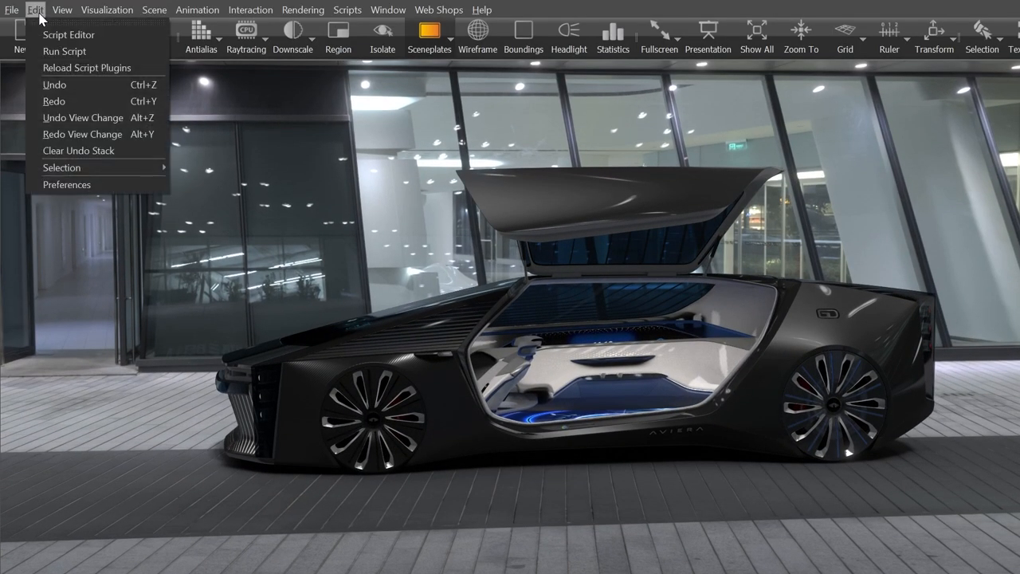
Step: Set Asset Manager preferences to store material textures as external image files
left_click(67, 185)
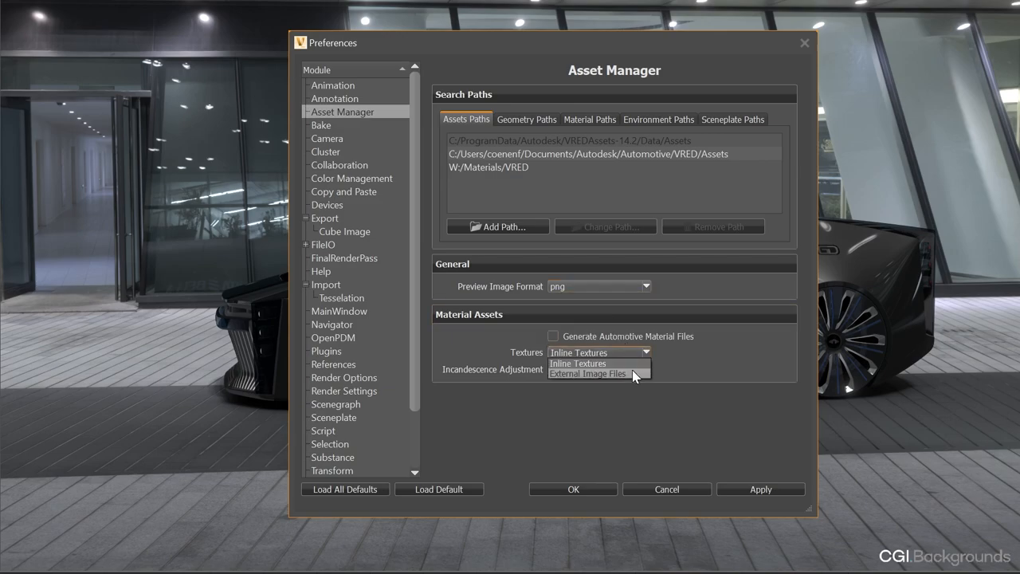
left_click(590, 373)
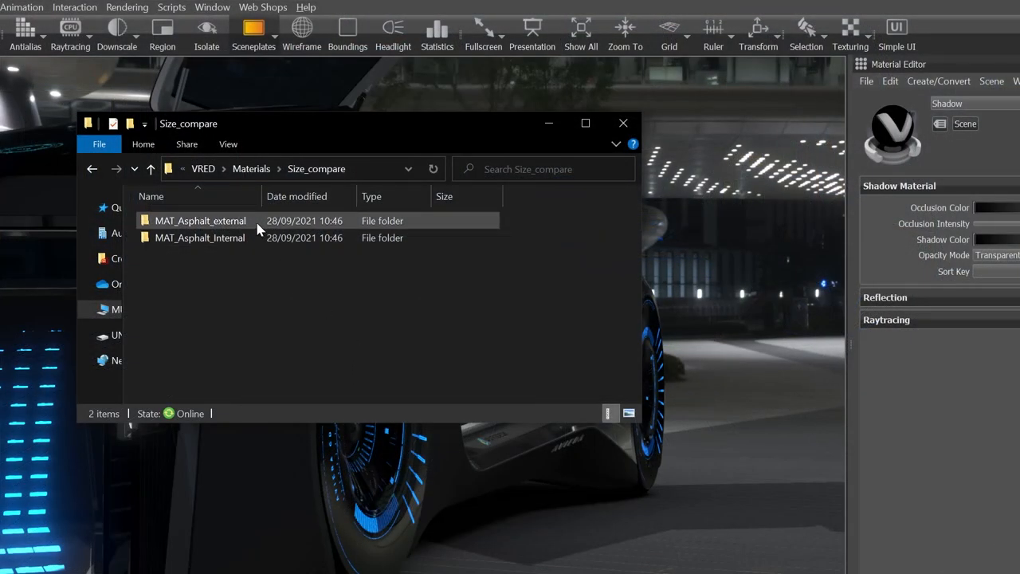
Step: Show the Size_compare folder and enter the MAT_Asphalt_external folder in File Explorer
left_click(199, 238)
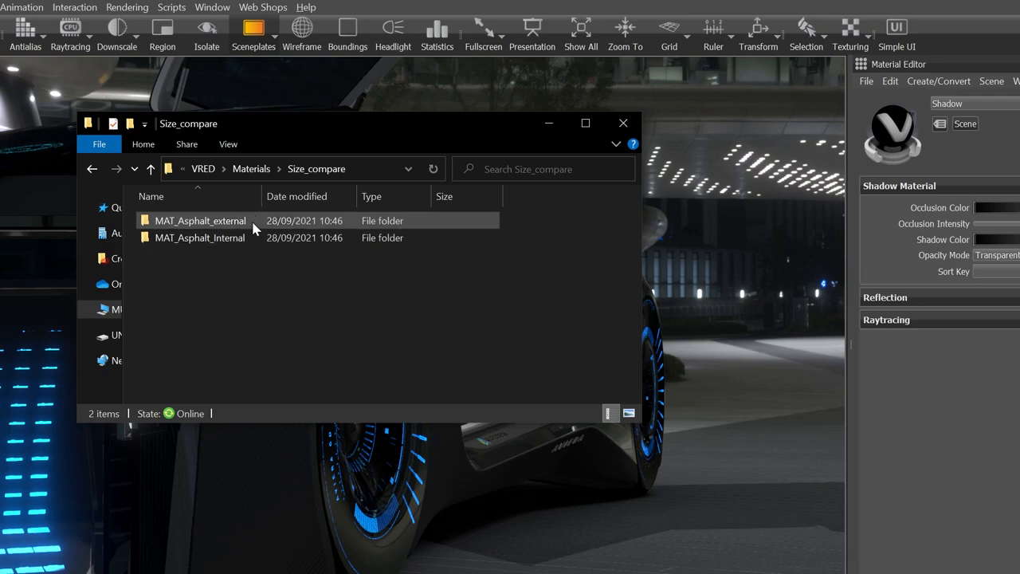
double_click(200, 220)
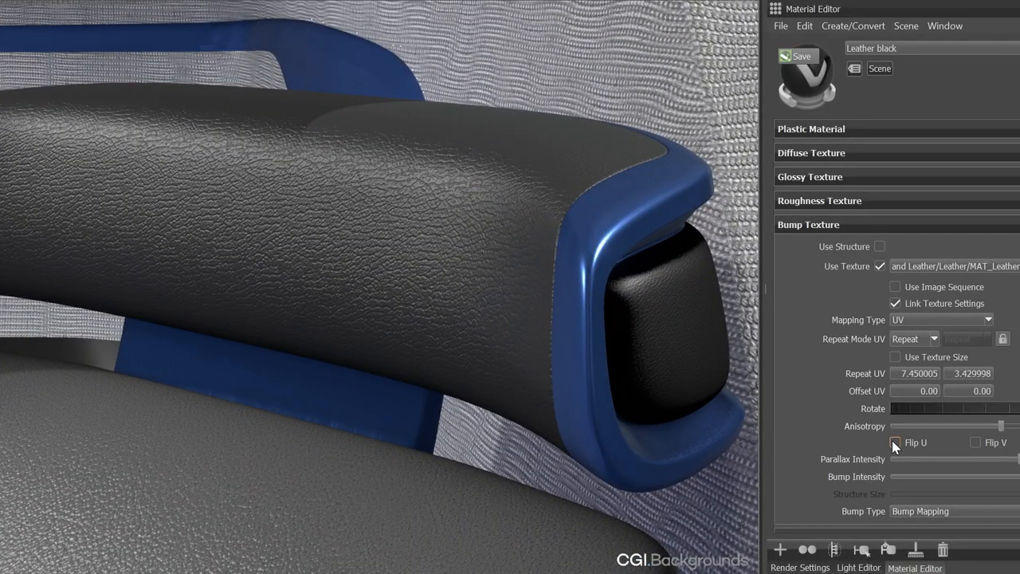
Step: Tick Flip U on the Leather black material's bump texture
left_click(975, 443)
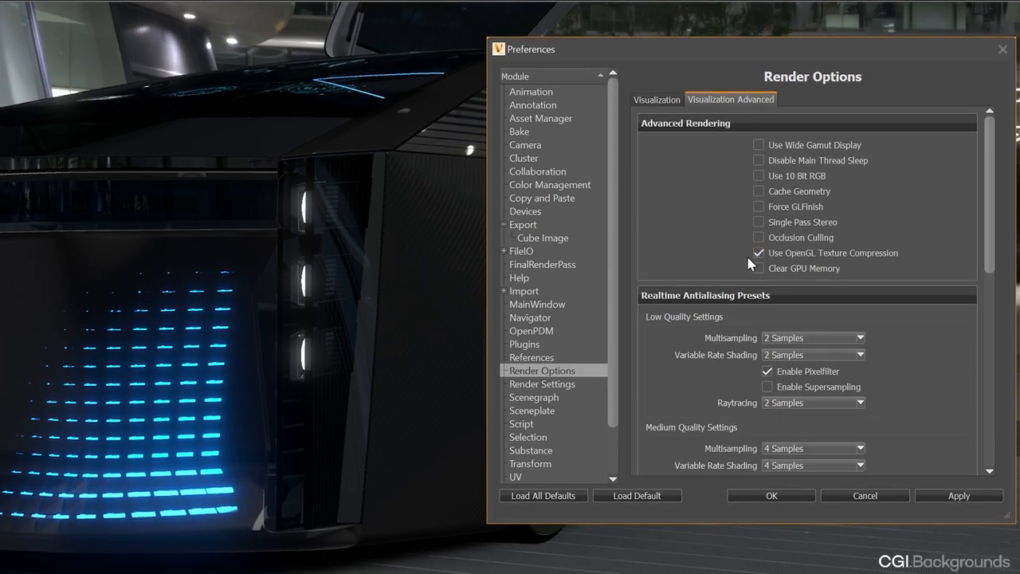
Step: Tick Clear GPU Memory under Visualization Advanced and check video memory use in GL Info
left_click(759, 268)
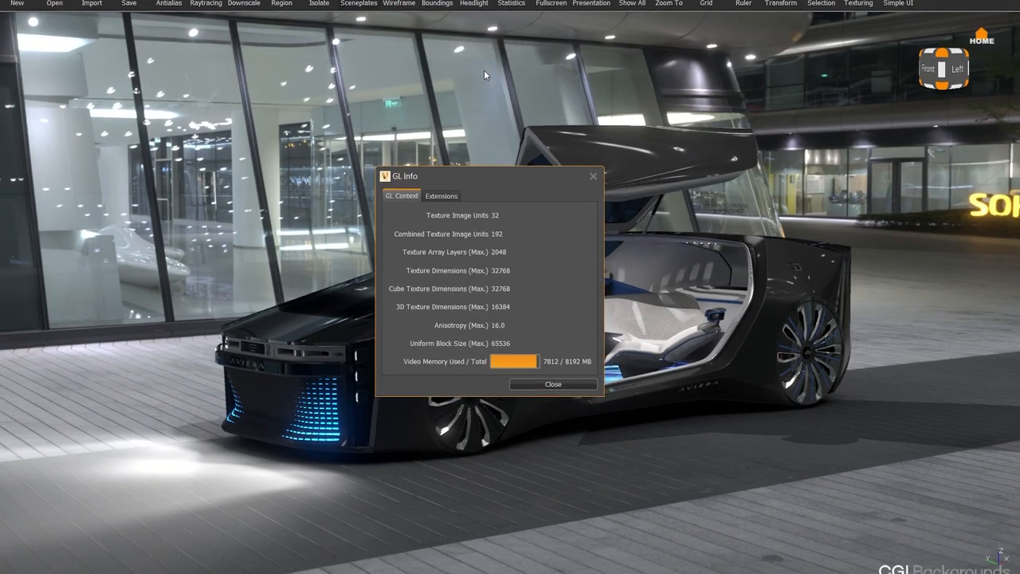
left_click(106, 20)
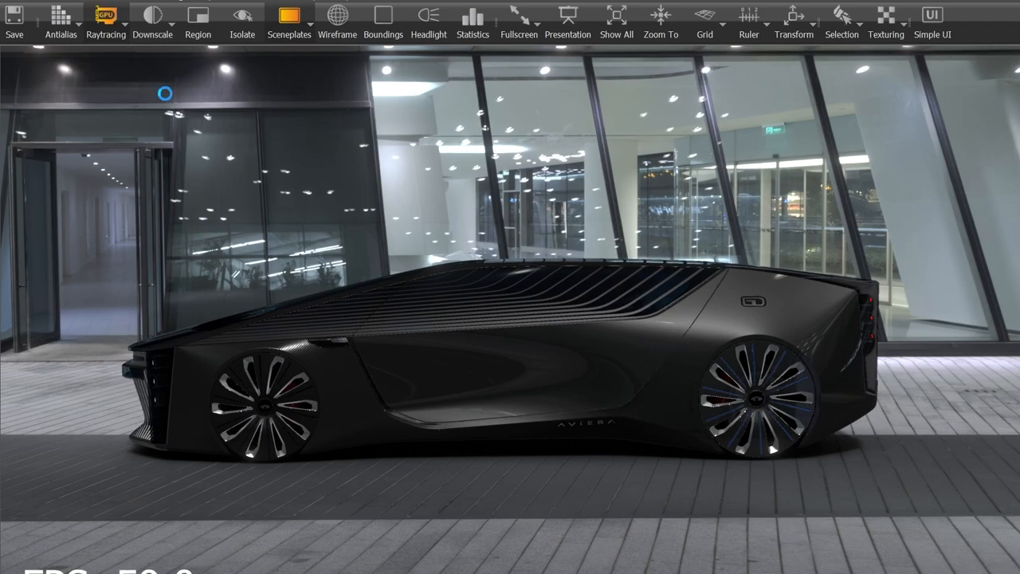
Step: Set Realtime Antialiasing to Ultra High with Deep Learning Supersampling on Quality, reaching about 29.7 FPS
left_click(29, 6)
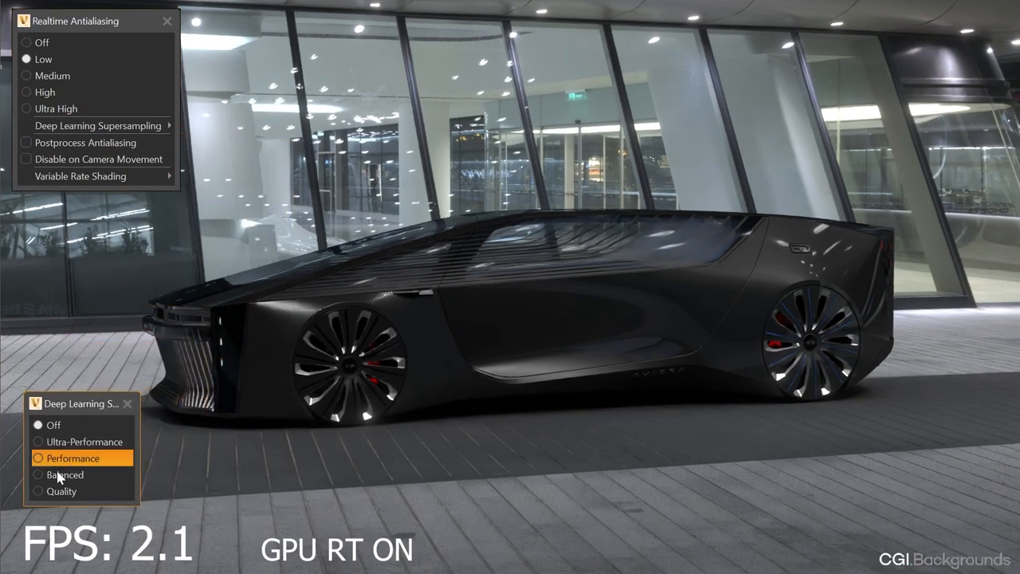
left_click(39, 491)
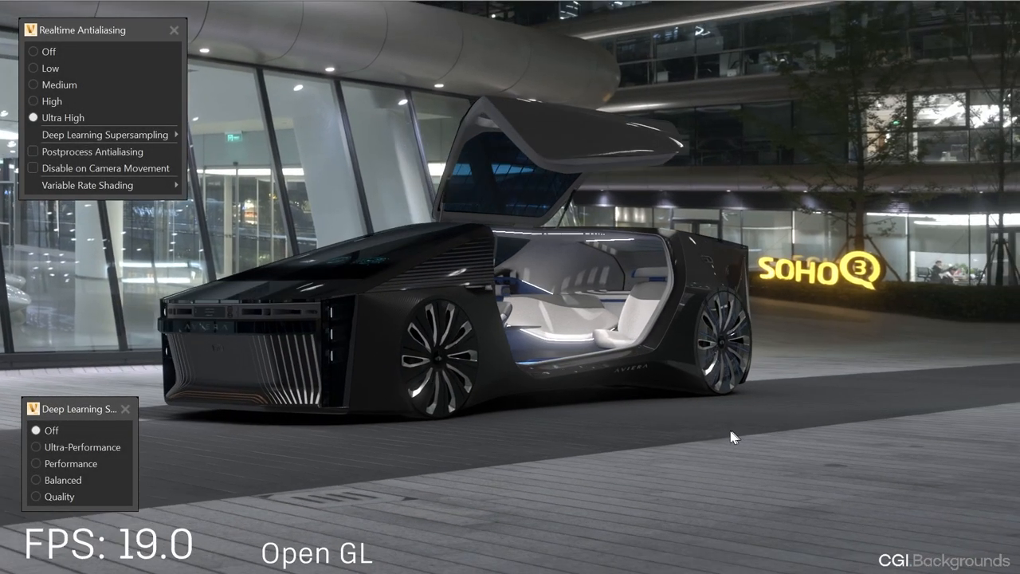
left_click(36, 498)
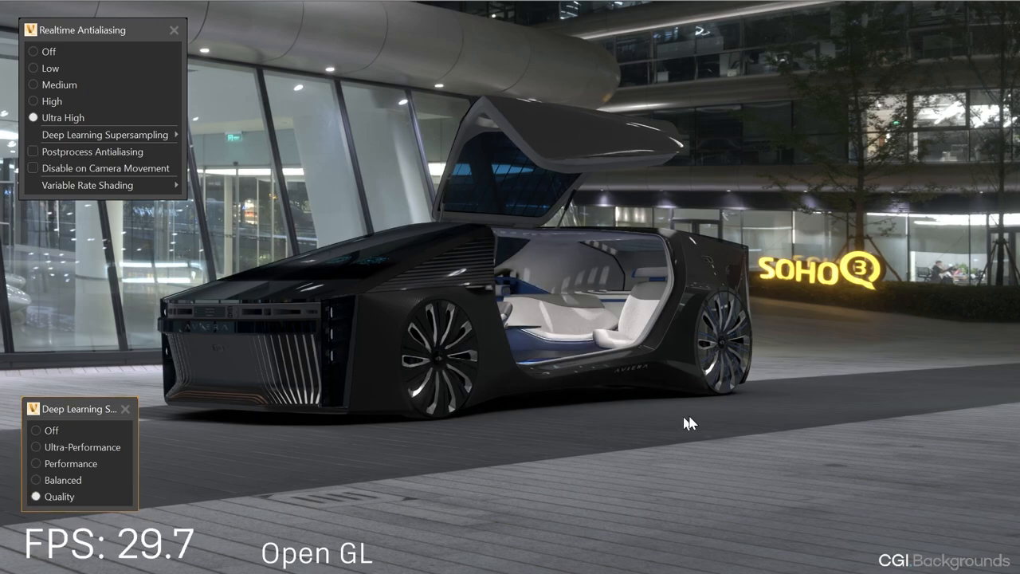